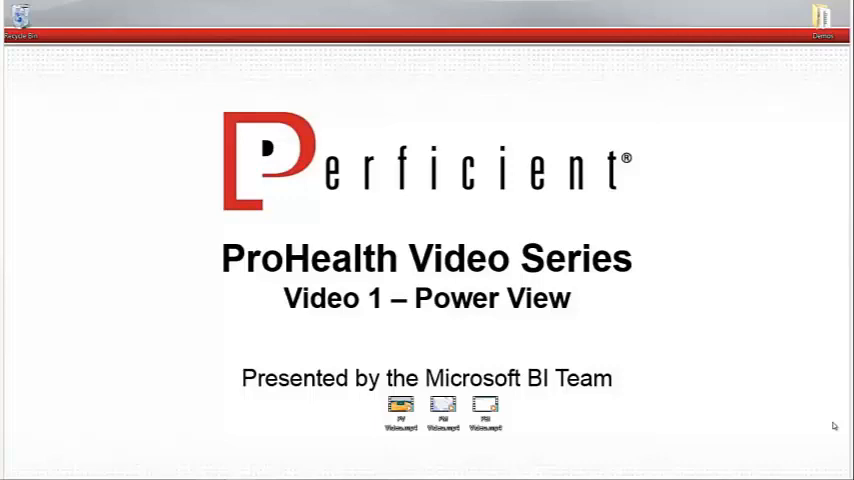
Dismiss the ProHealth Video Series title slide to reveal the desktop demo shortcuts.
click(401, 408)
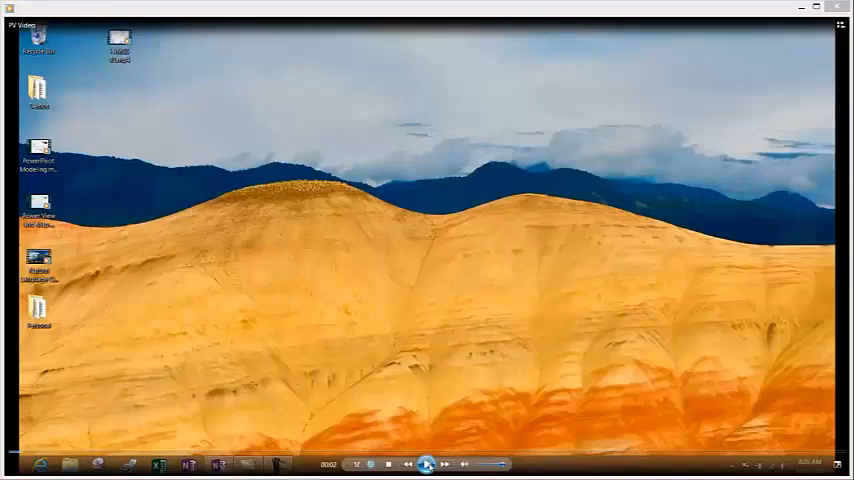
Launch the Power View healthcare workbook from its desktop shortcut on the Appointments sheet.
click(159, 464)
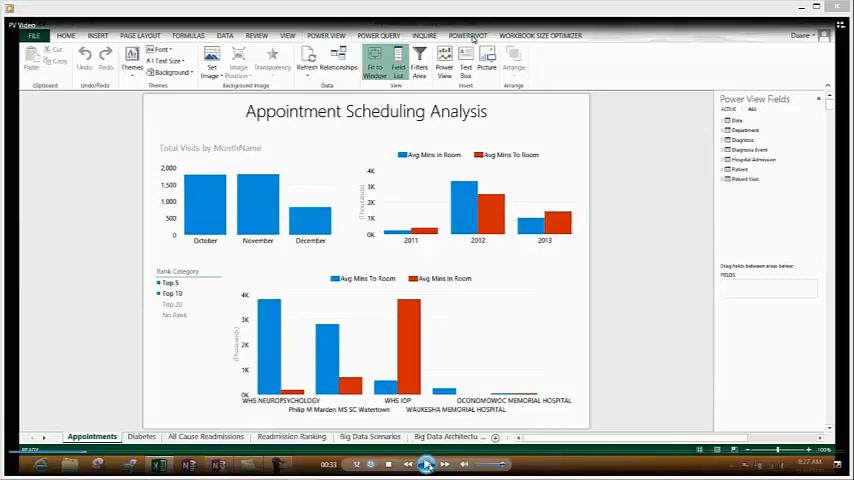
click(468, 35)
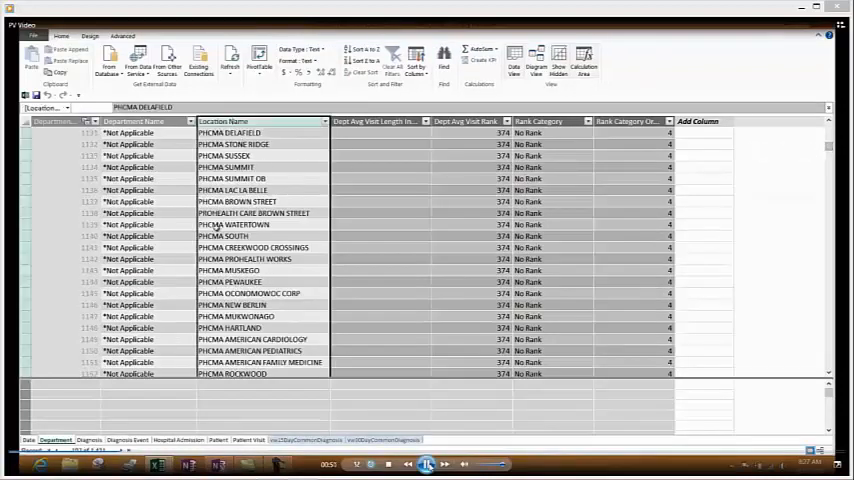
click(89, 439)
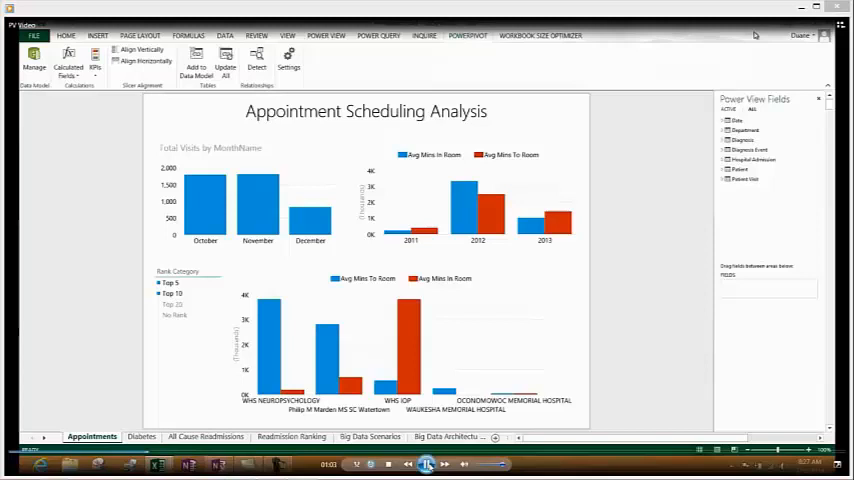
Expand the Department and Diagnosis tables in the Power View Fields pane.
click(738, 120)
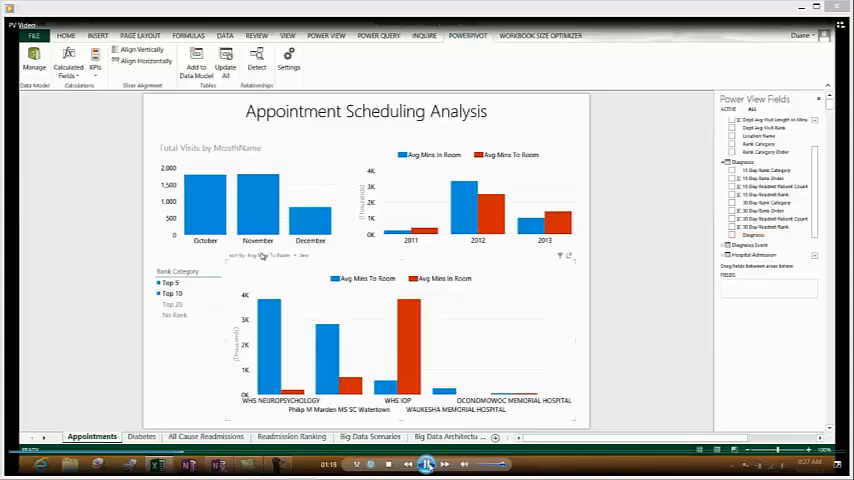
Drill the Total Visits chart axis down from Month to the DateValue level.
click(260, 200)
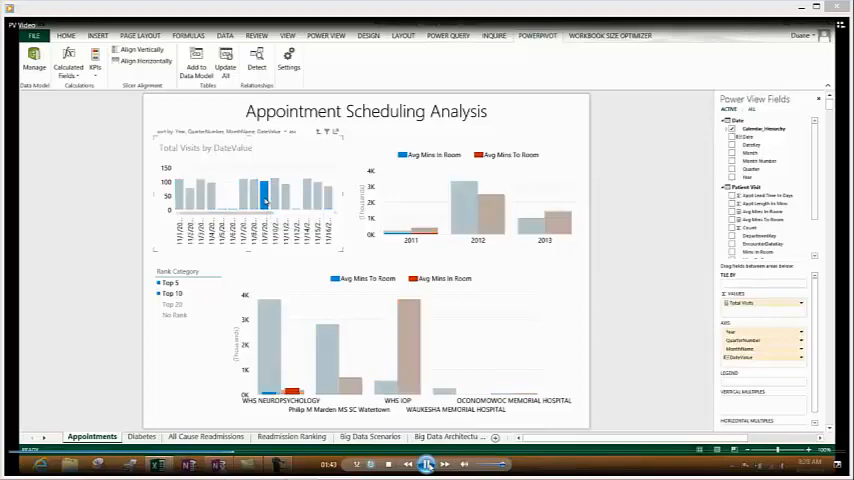
click(291, 385)
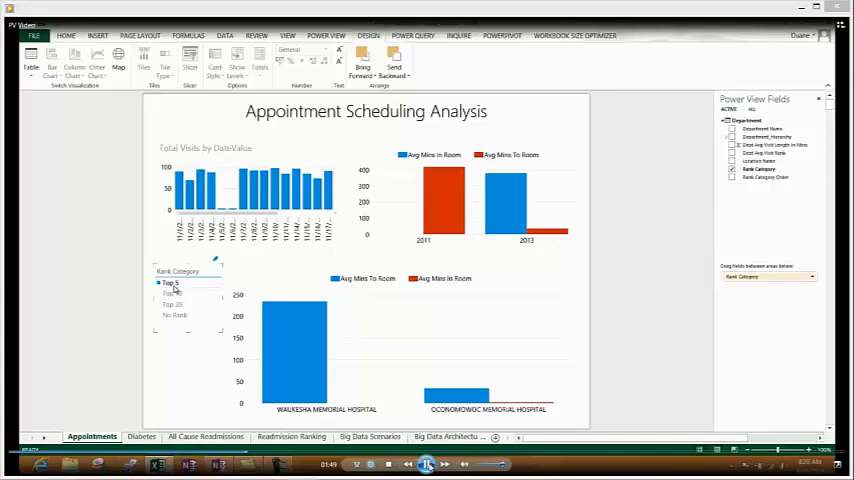
click(178, 293)
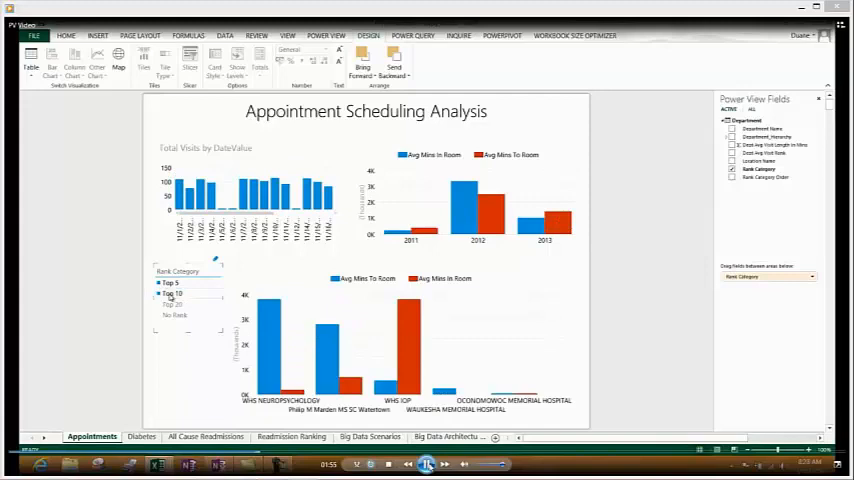
click(141, 436)
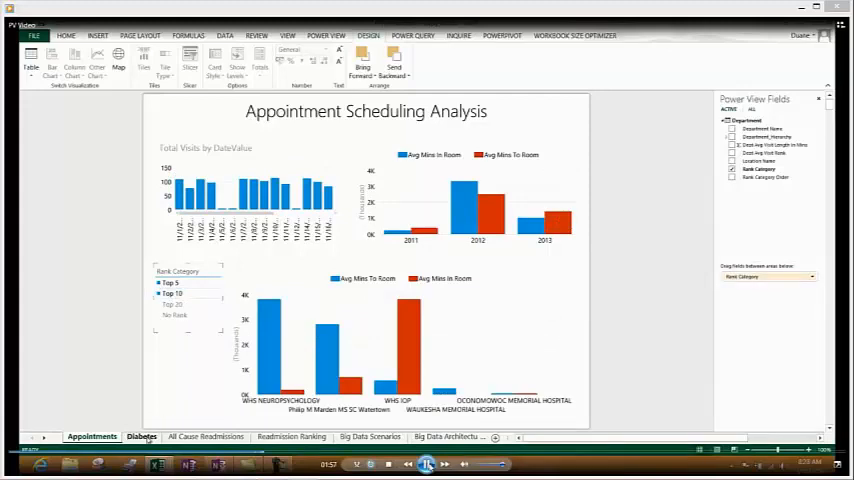
Switch to the Diabetes sheet showing patient counts by age band, map and length of stay.
click(140, 436)
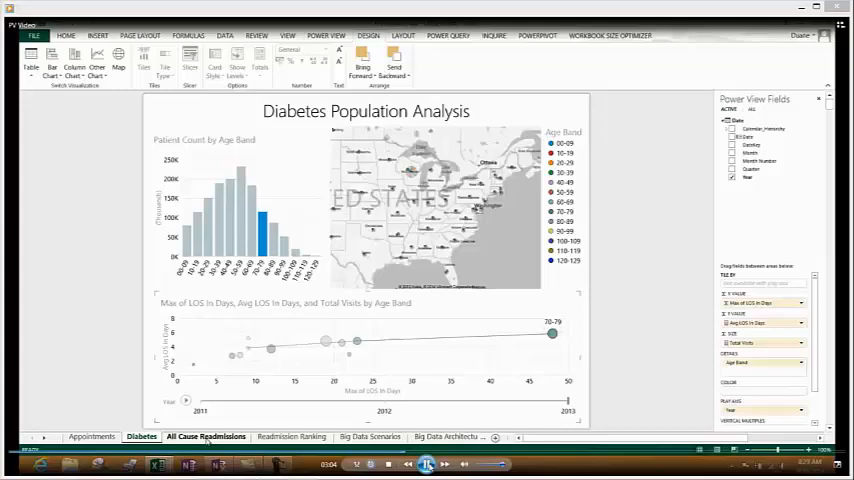
Move to the All Cause Readmission Overview dashboard sheet.
click(205, 436)
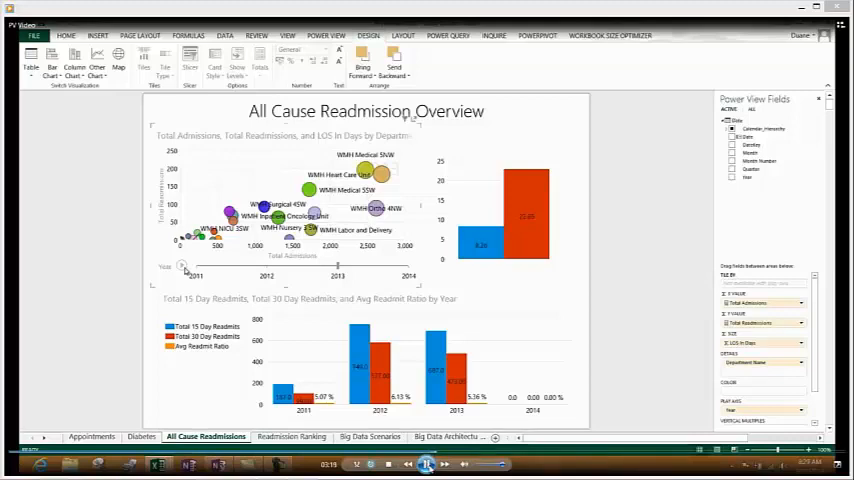
mouse_move(365, 170)
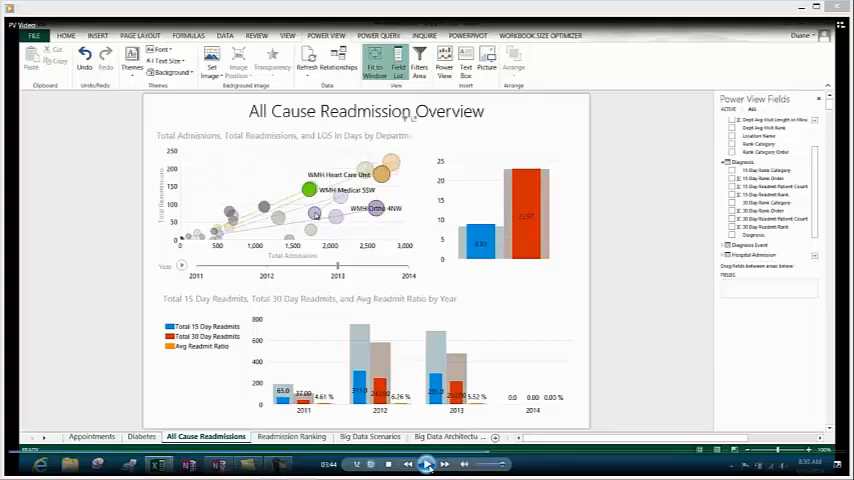
Select the WMH Medical 5SW department to cross-highlight the readmission and ratio charts.
click(427, 463)
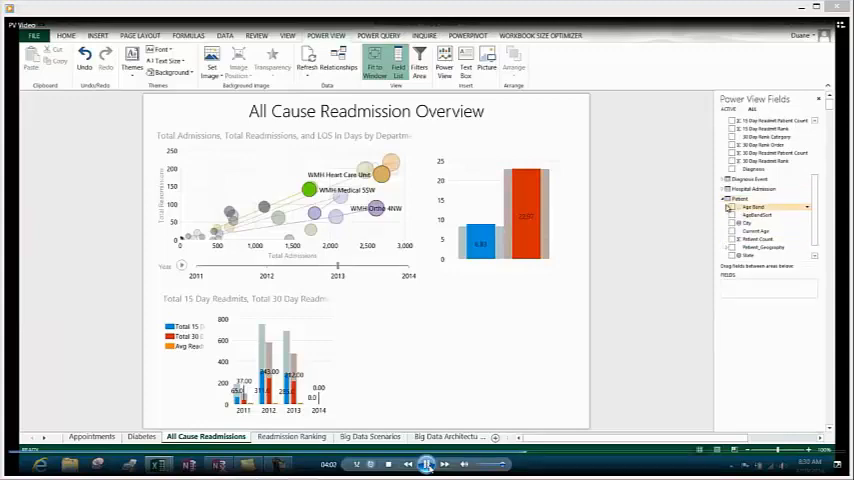
Resize the Total 15 Day Readmits chart into the lower-left half of the report.
click(733, 207)
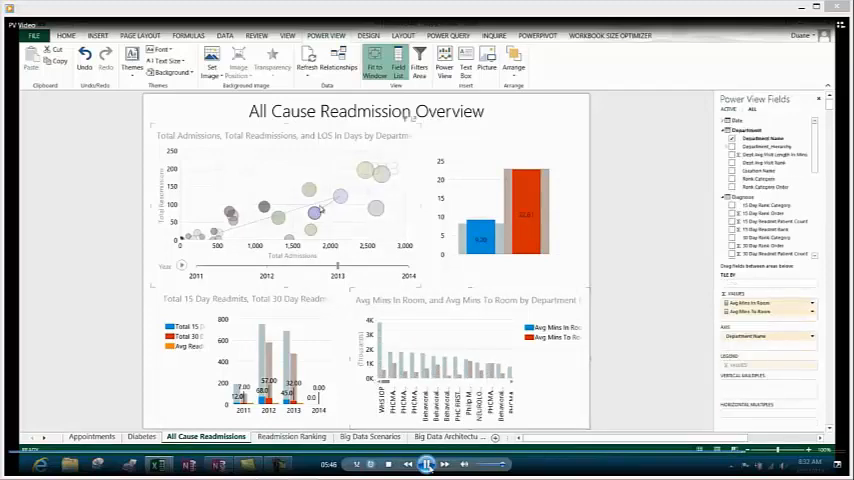
Clear the WMH Medical 5SW highlight so every readmission chart shows undimmed data.
click(310, 189)
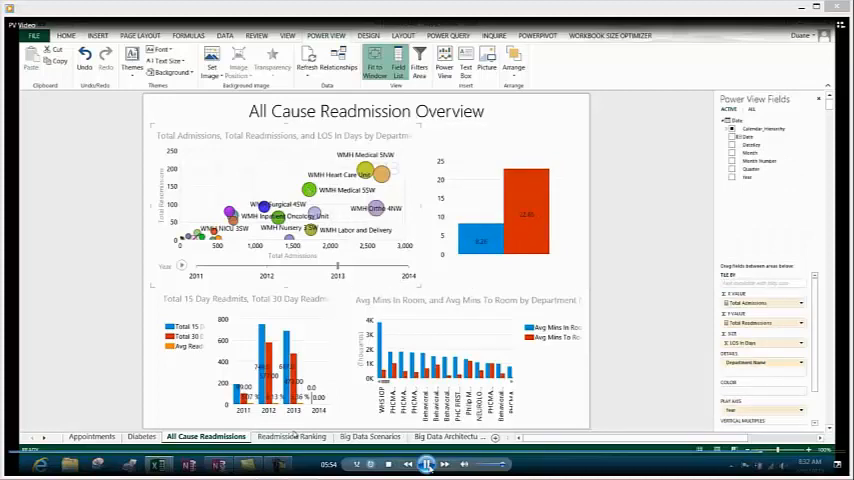
Pass the Readmission Ranking sheet and land on the Big Data Scenarios sheet.
click(291, 436)
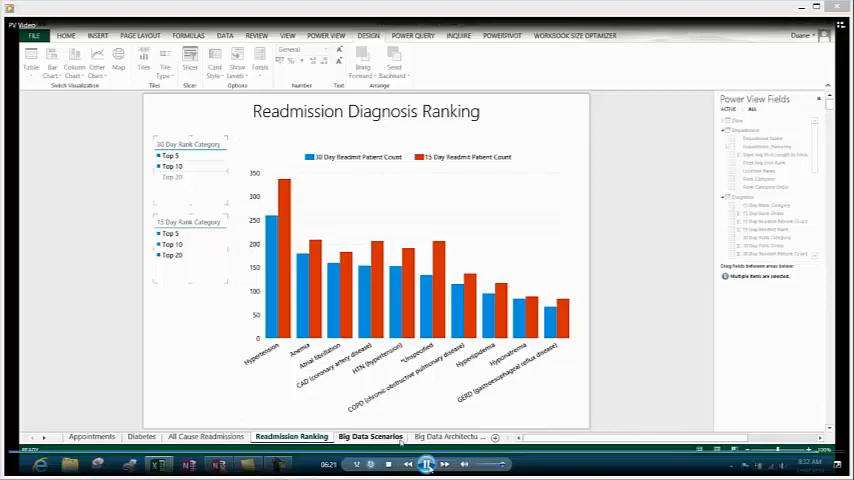
click(370, 436)
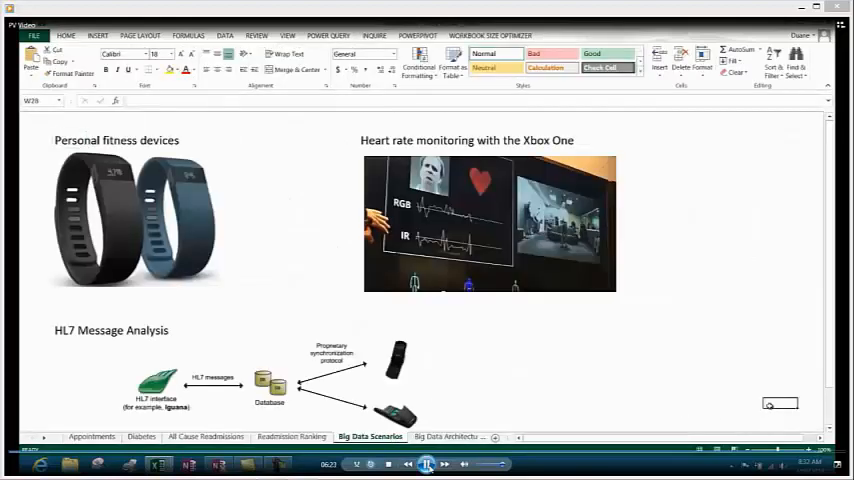